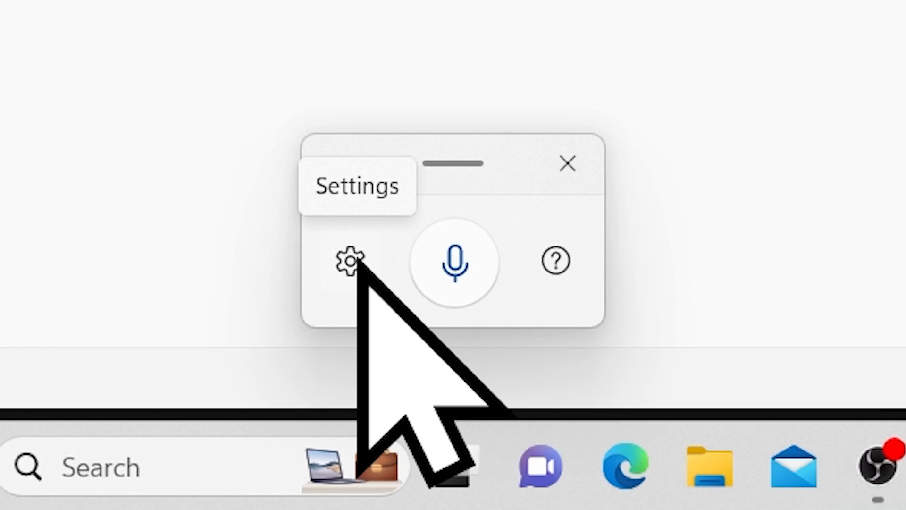
Open the voice typing settings panel and confirm Automatic punctuation is enabled.
left_click(344, 260)
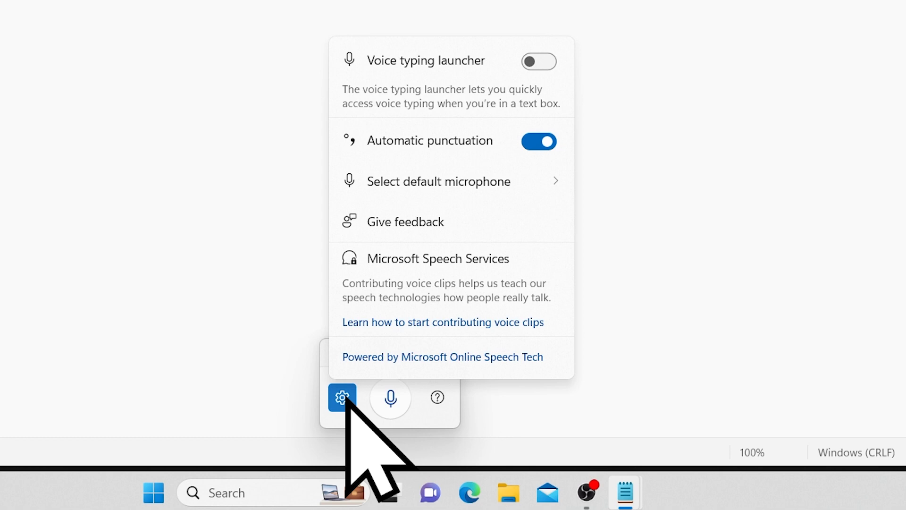
mouse_move(405, 221)
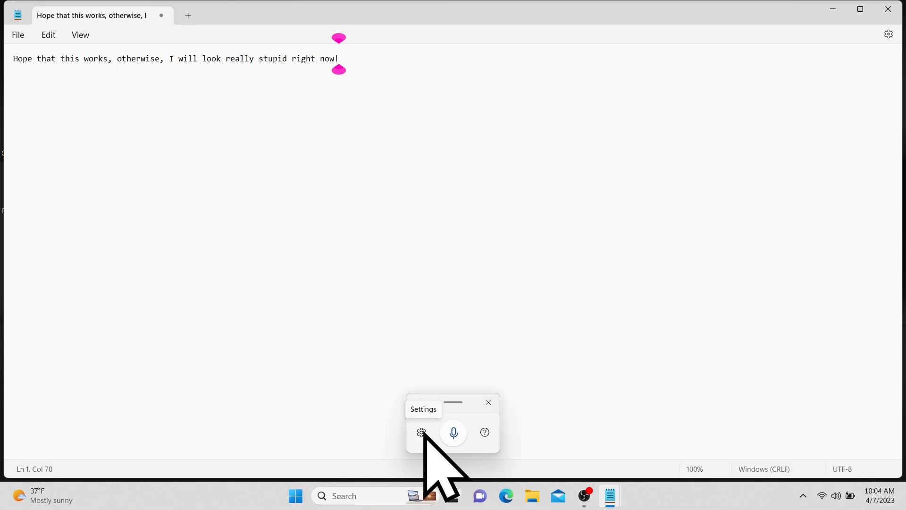
left_click(420, 432)
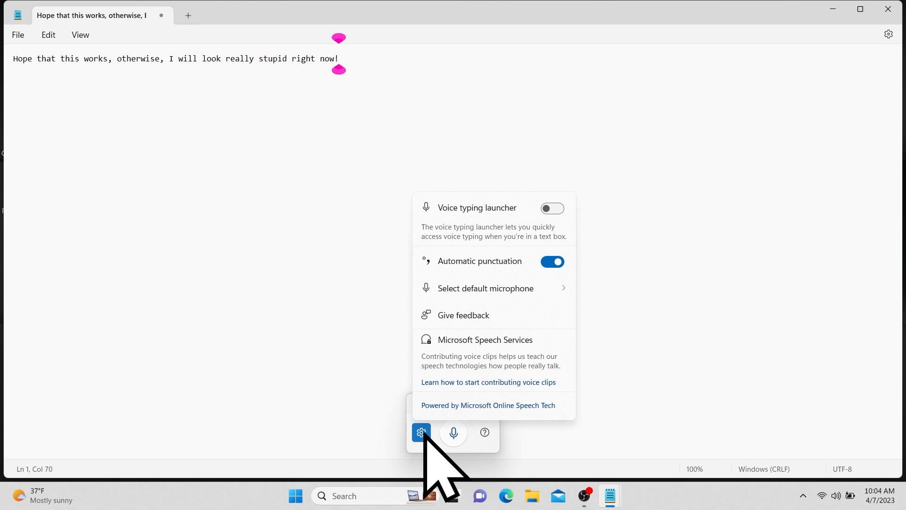